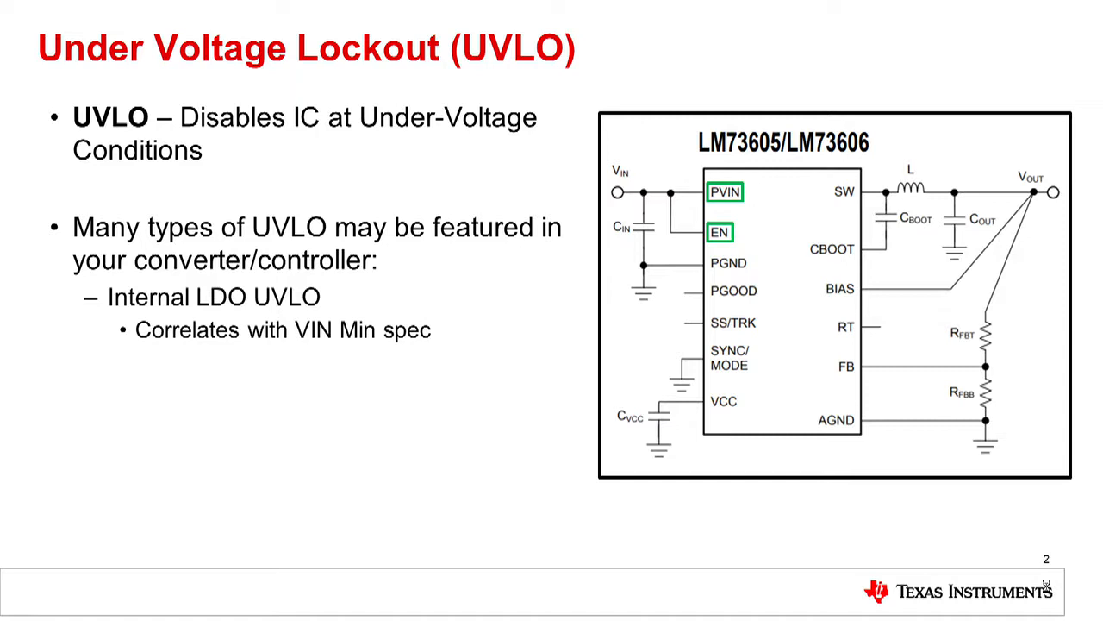
# Reveal the Enable UVLO bullet and its follow-up note on the UVLO slide.
pyautogui.press('Right')
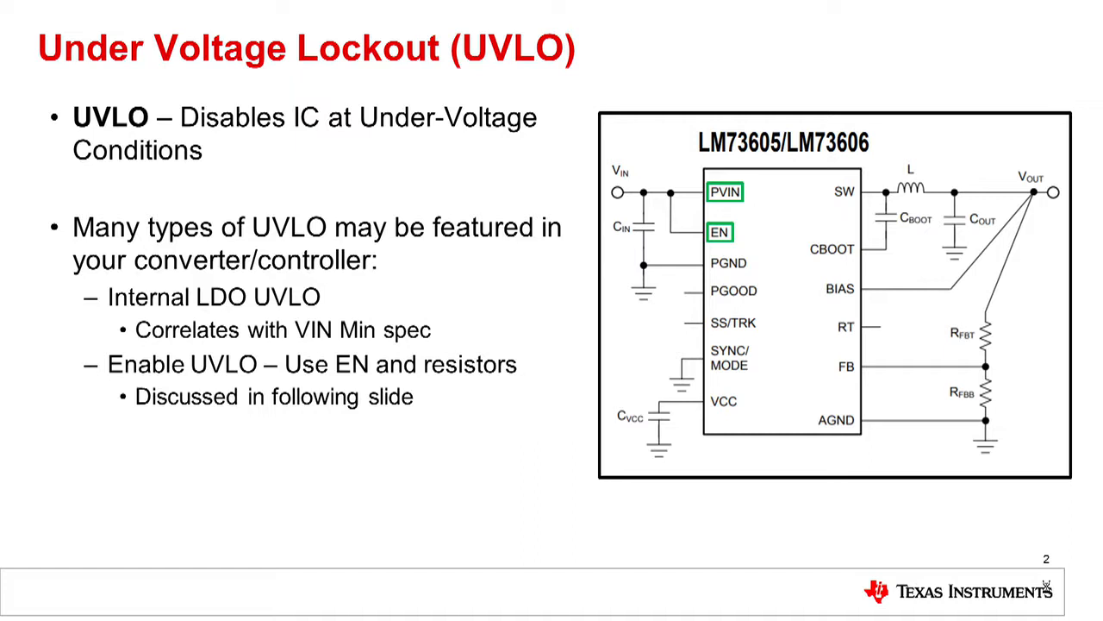
pyautogui.press('Right')
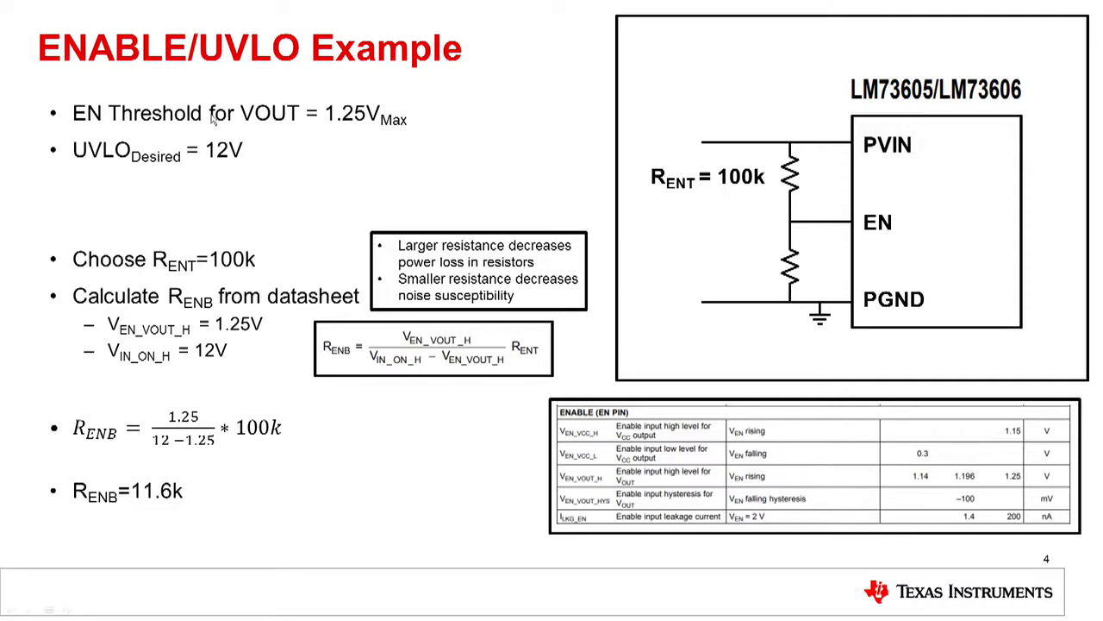
pyautogui.moveTo(256, 127)
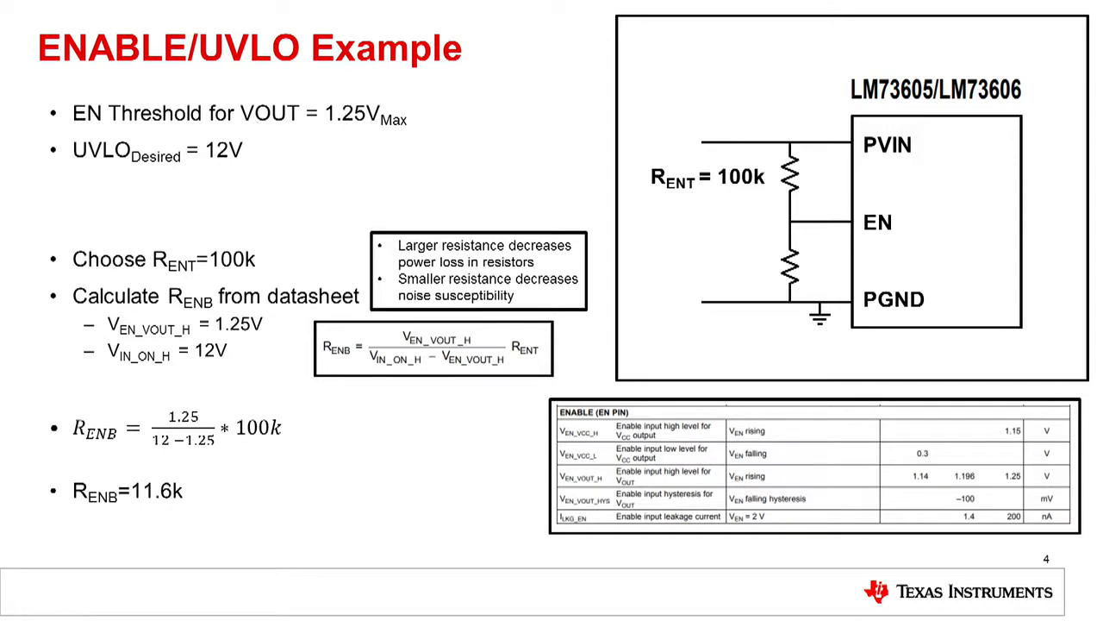
pyautogui.moveTo(376, 126)
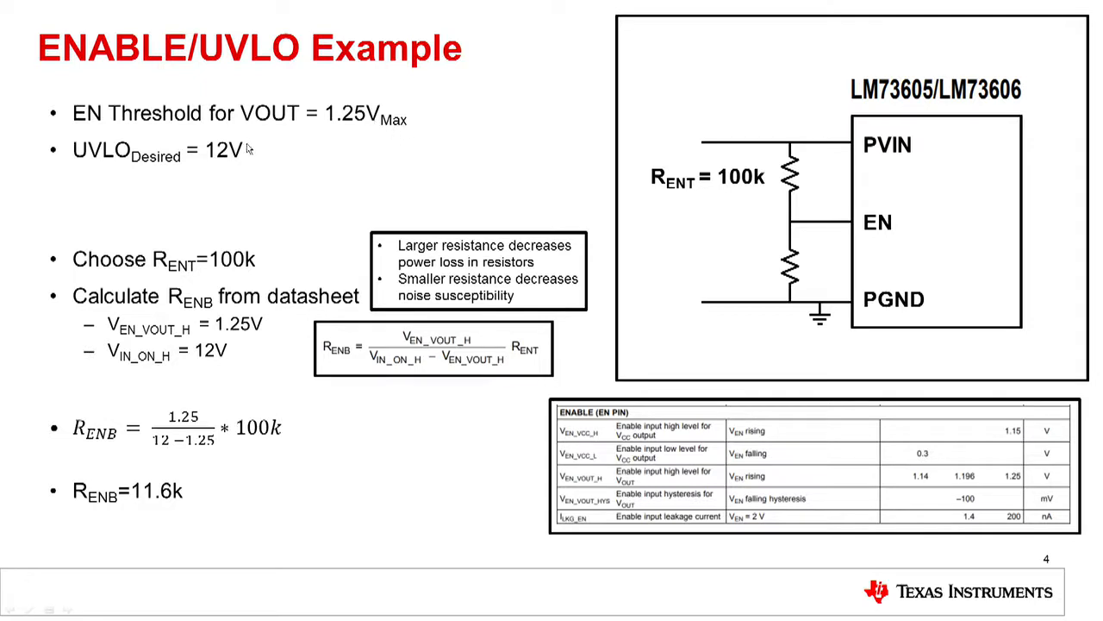
pyautogui.moveTo(253, 152)
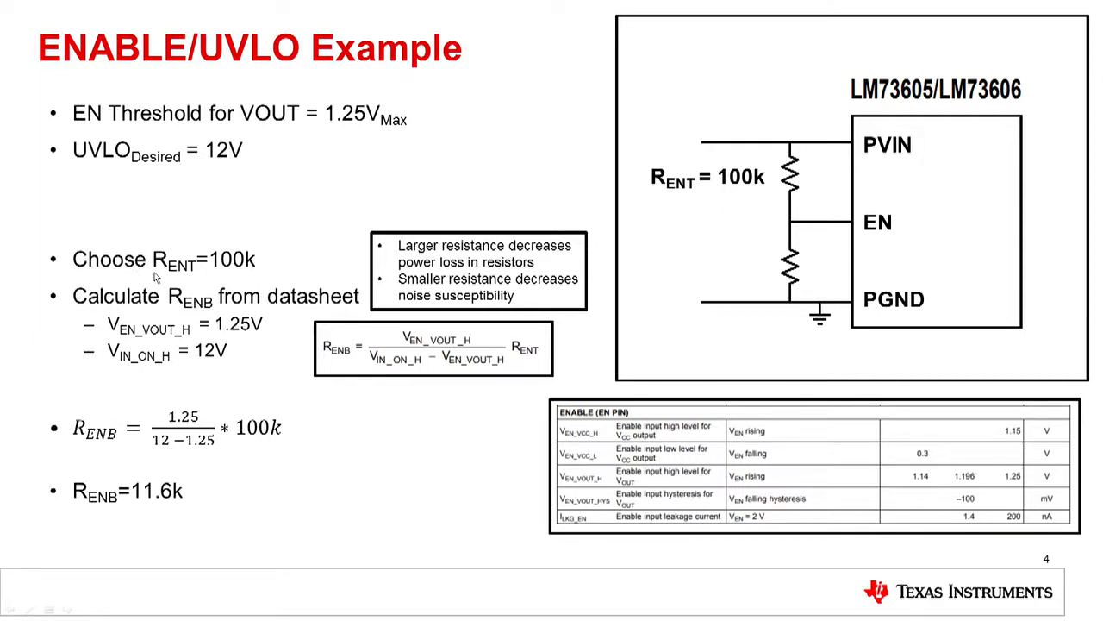
pyautogui.moveTo(233, 274)
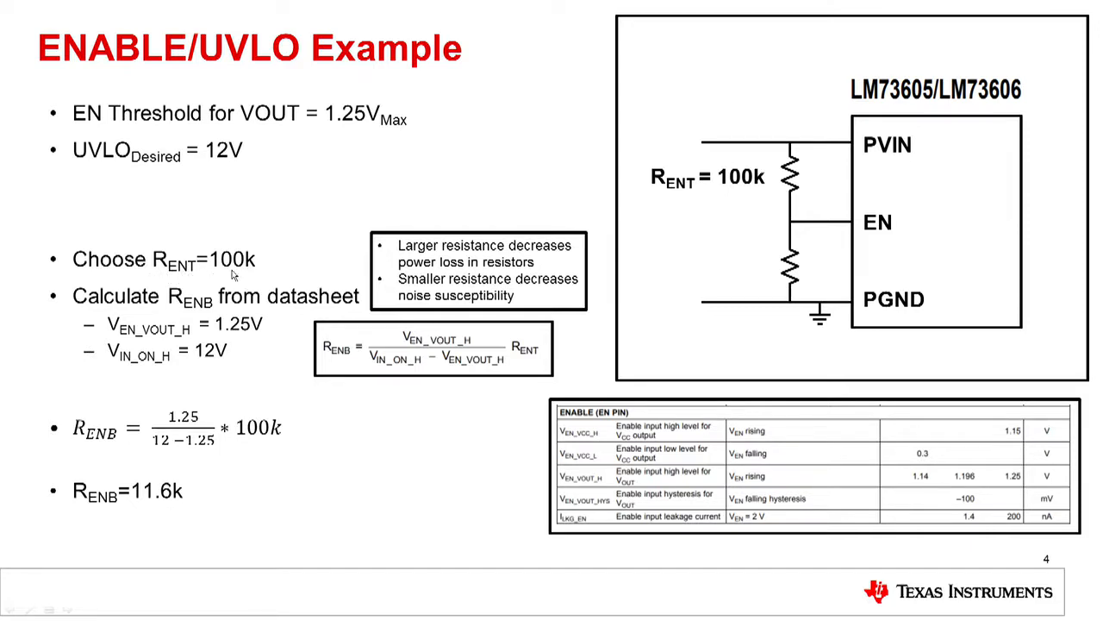
pyautogui.moveTo(245, 285)
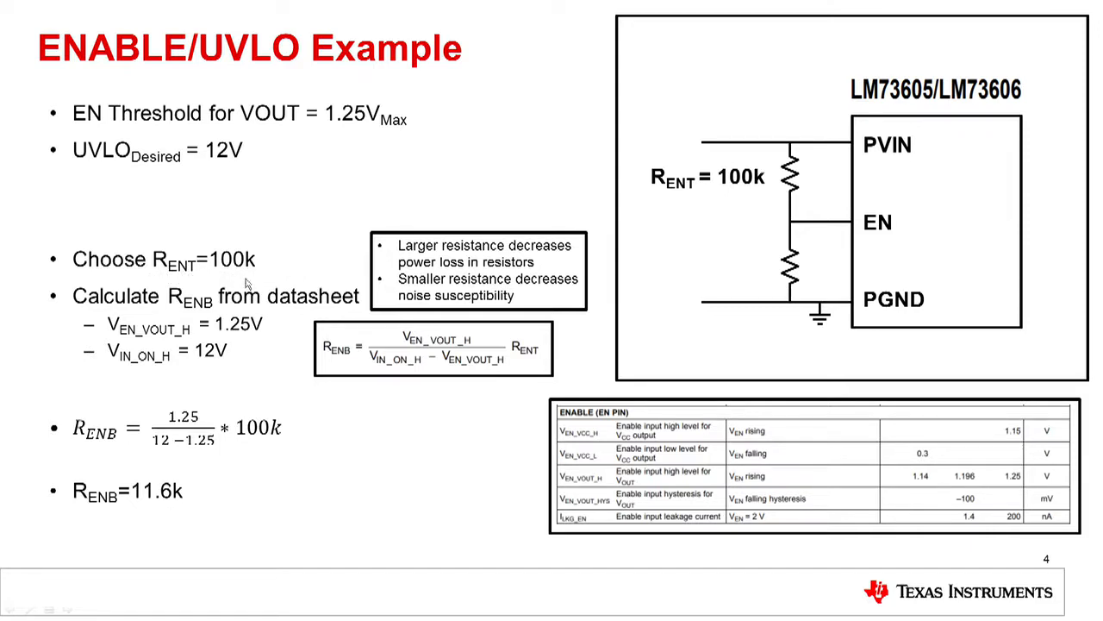
pyautogui.moveTo(192, 317)
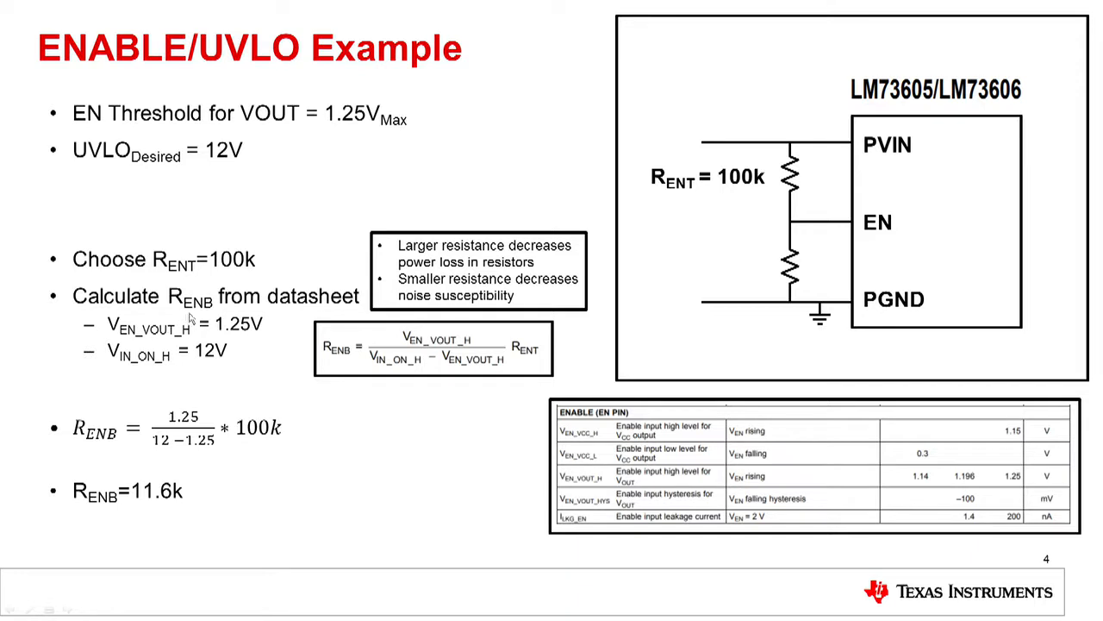
pyautogui.moveTo(731, 127)
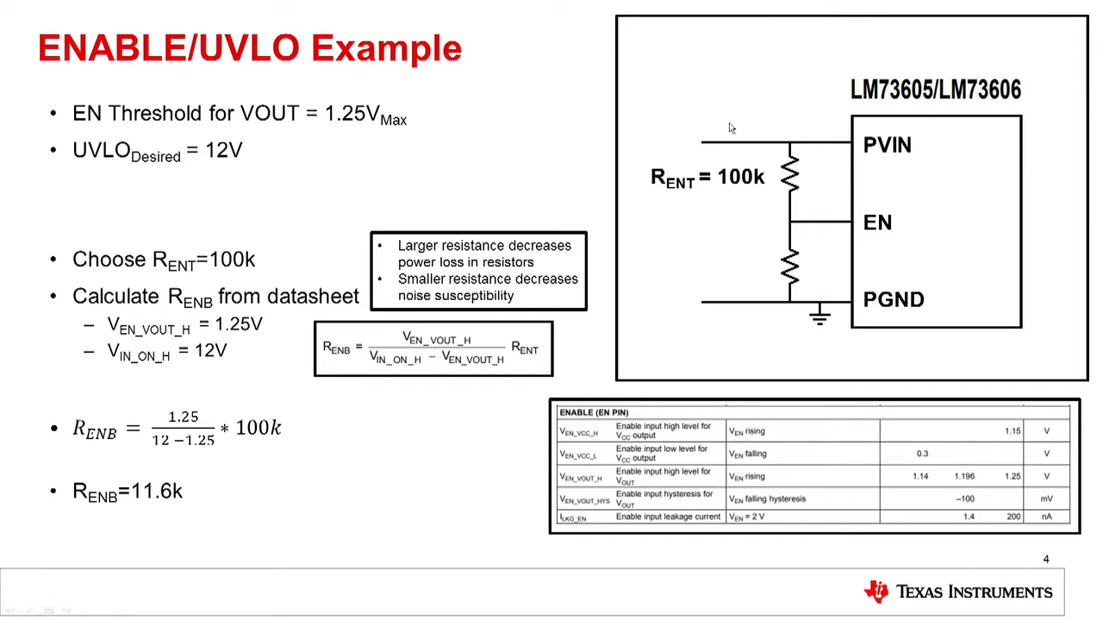
pyautogui.moveTo(769, 145)
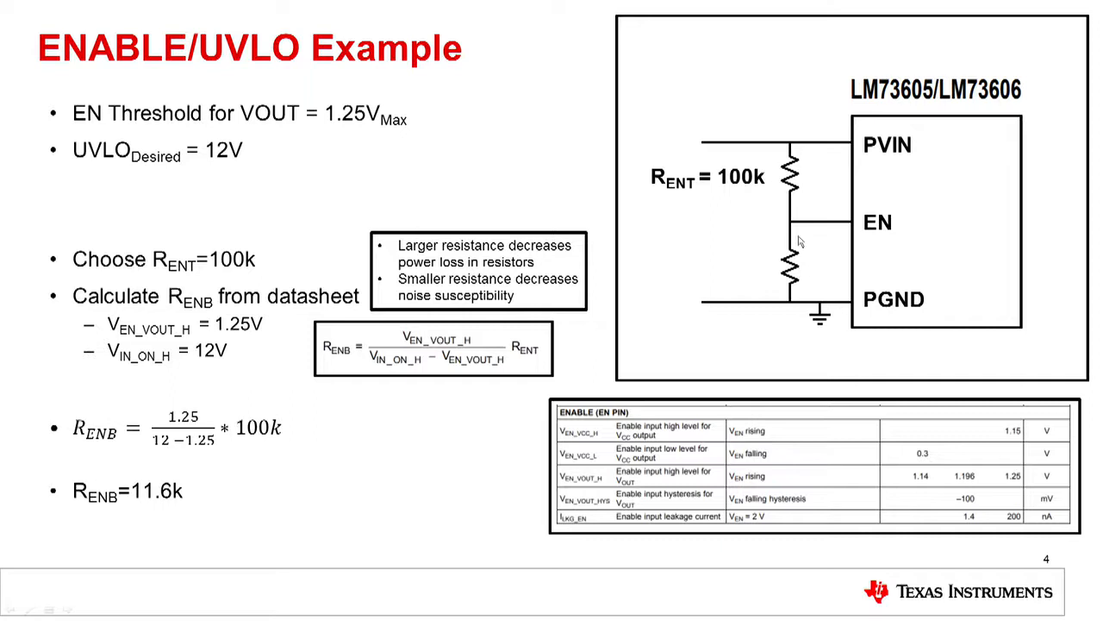
pyautogui.moveTo(767, 145)
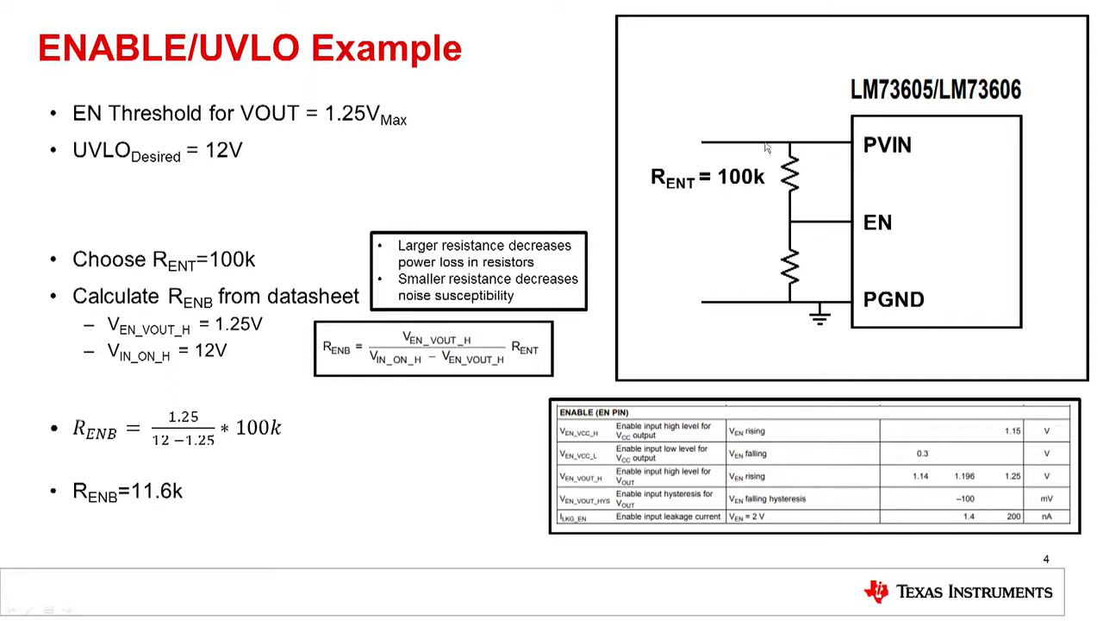
pyautogui.moveTo(810, 200)
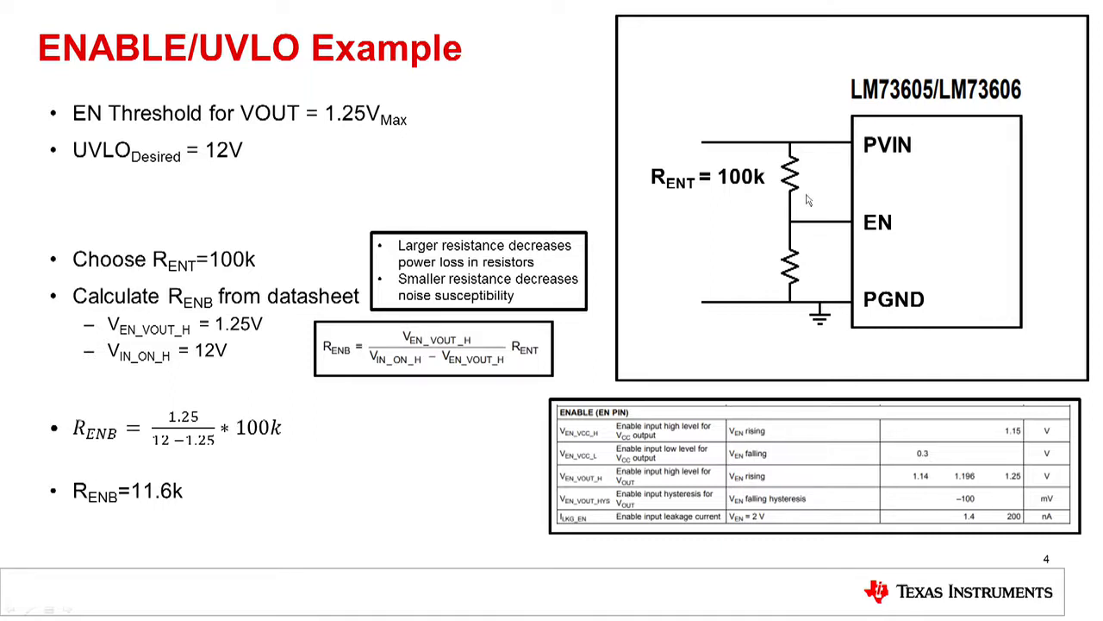
pyautogui.moveTo(769, 297)
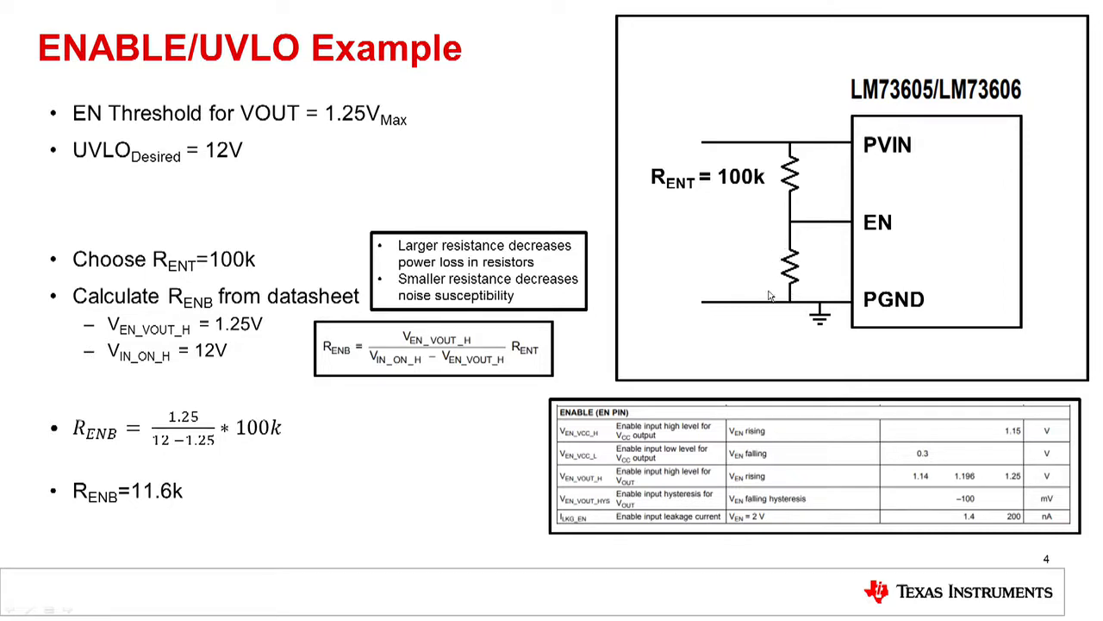
pyautogui.moveTo(34, 517)
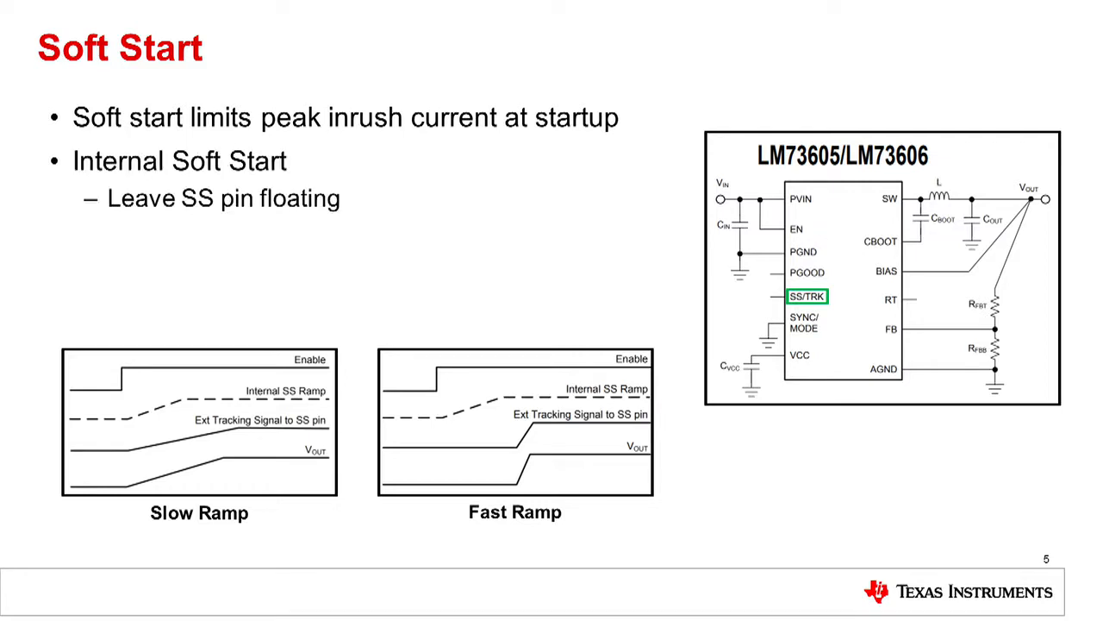
pyautogui.moveTo(71, 424)
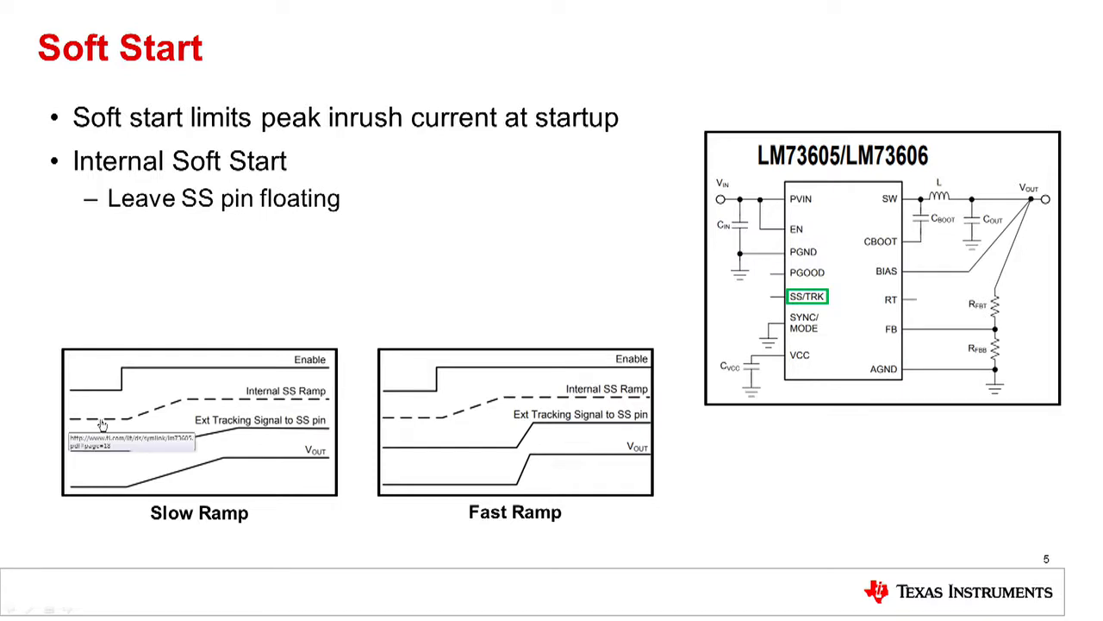
pyautogui.moveTo(131, 424)
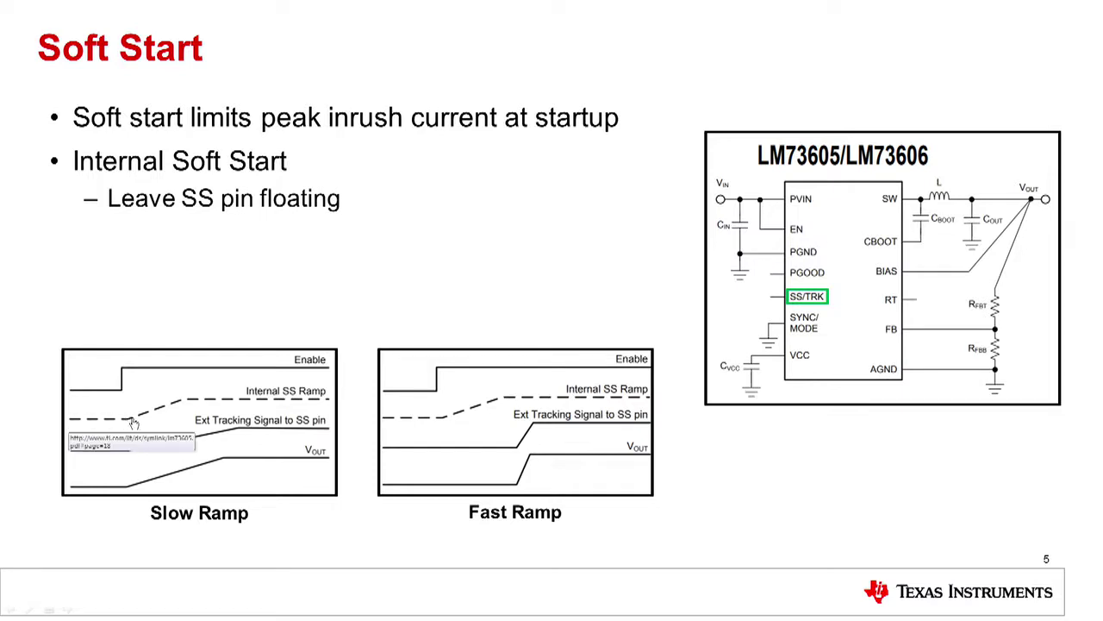
pyautogui.moveTo(183, 400)
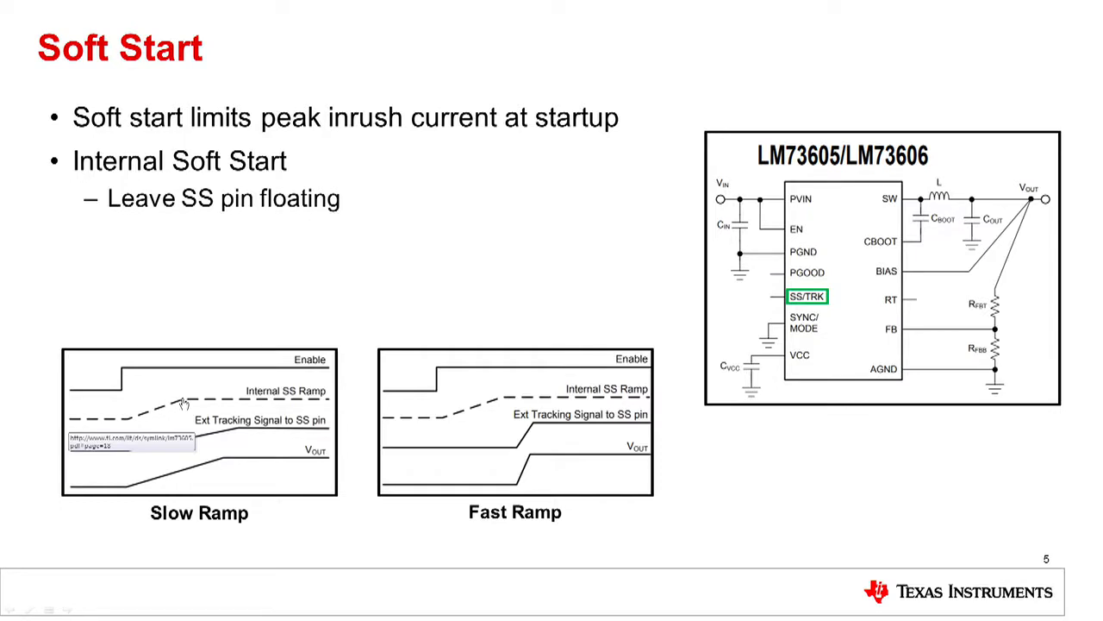
pyautogui.moveTo(121, 217)
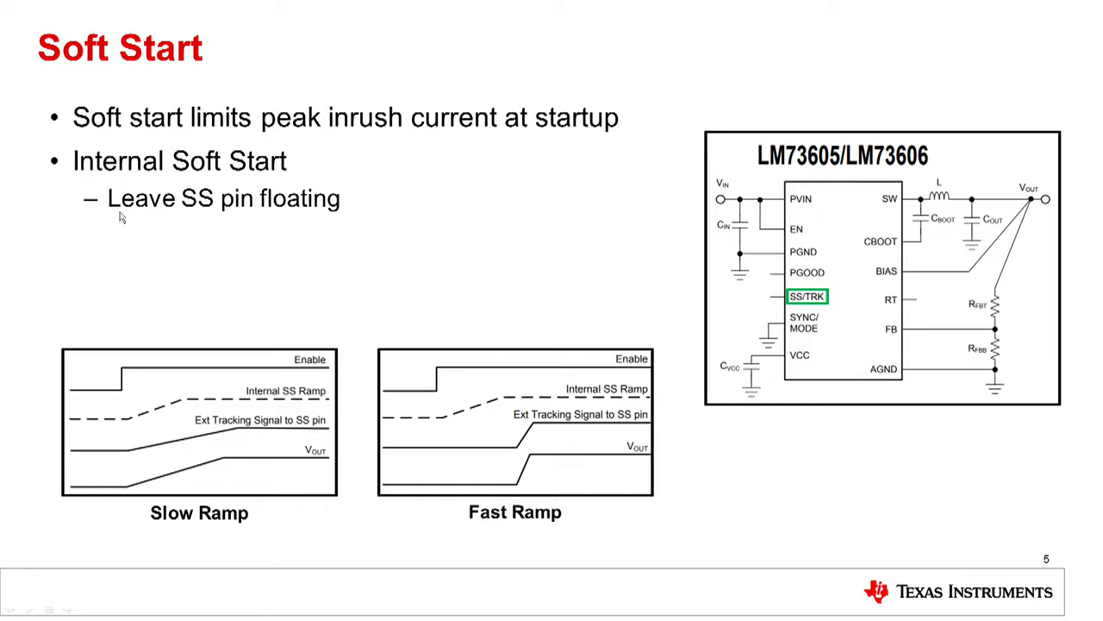
pyautogui.moveTo(748, 231)
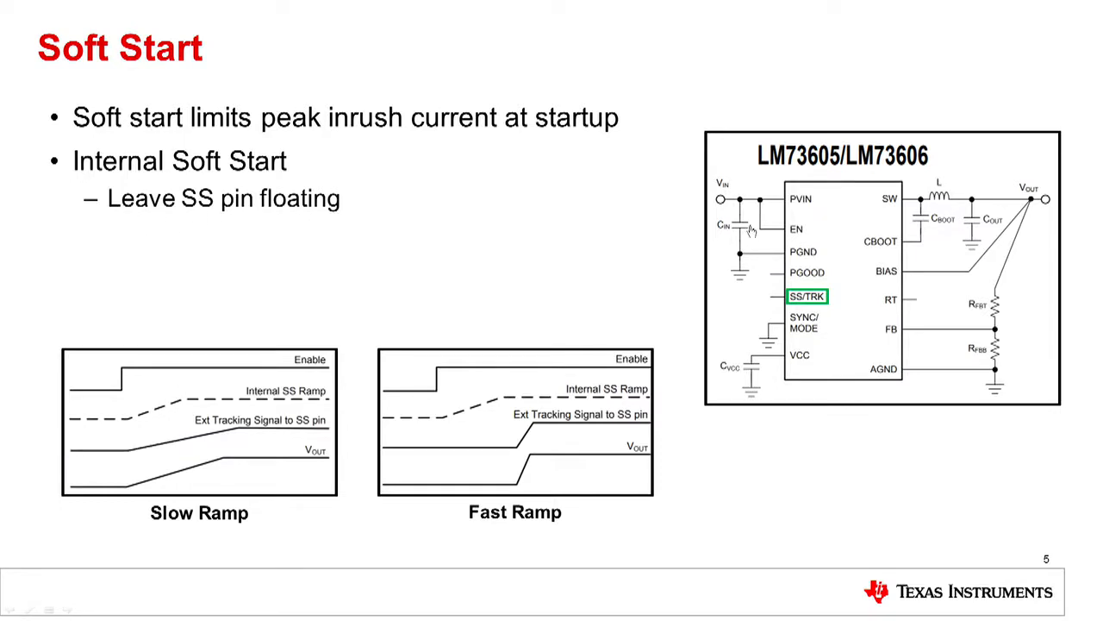
pyautogui.moveTo(828, 302)
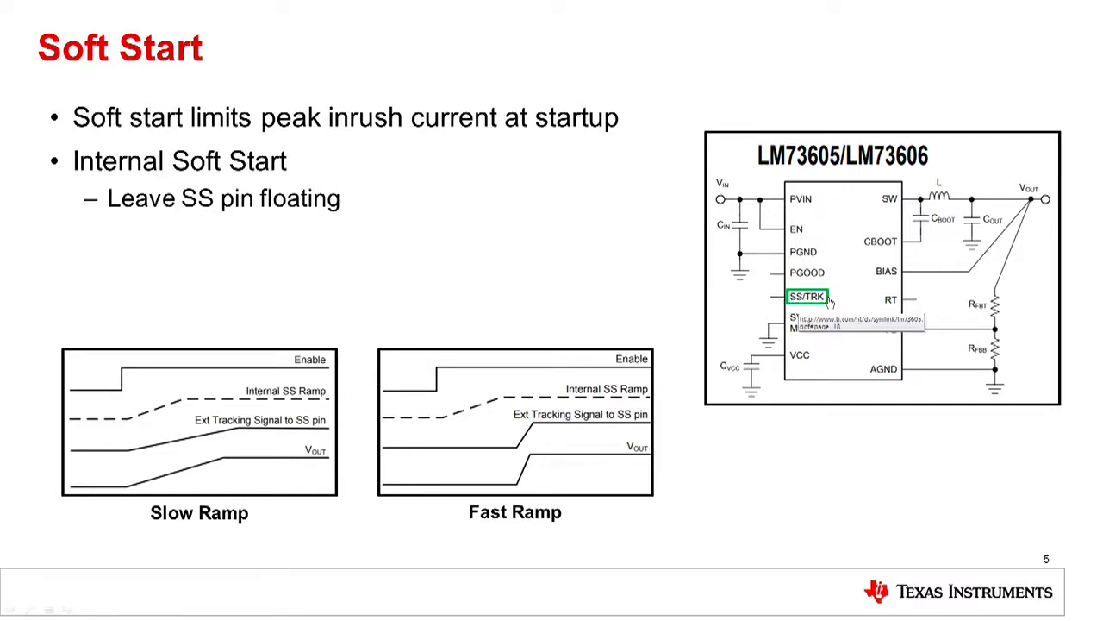
pyautogui.moveTo(57, 424)
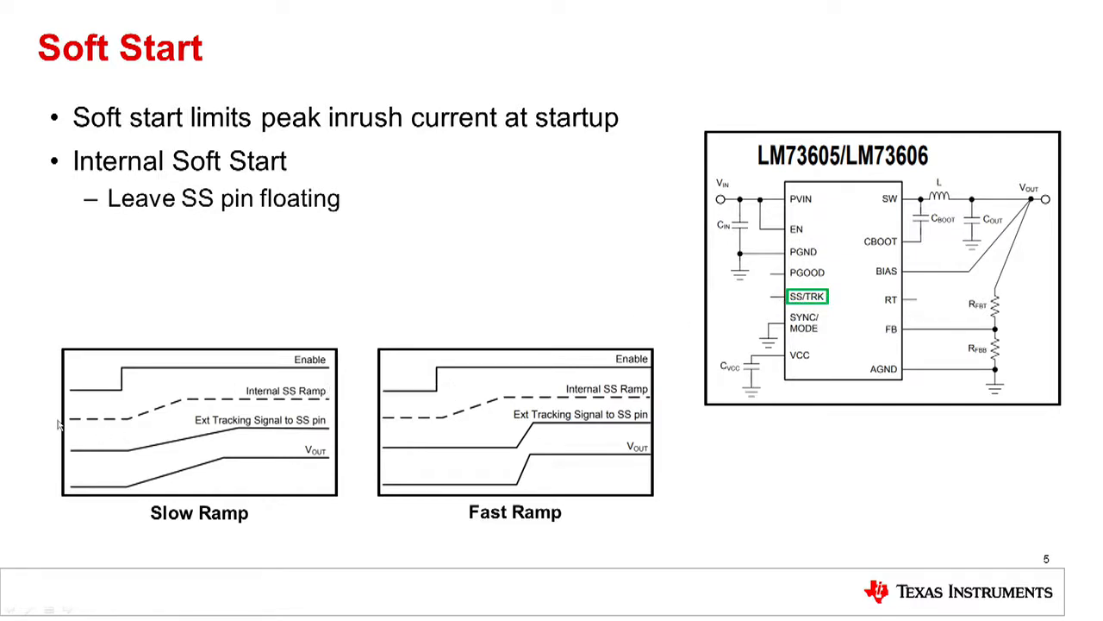
pyautogui.moveTo(162, 407)
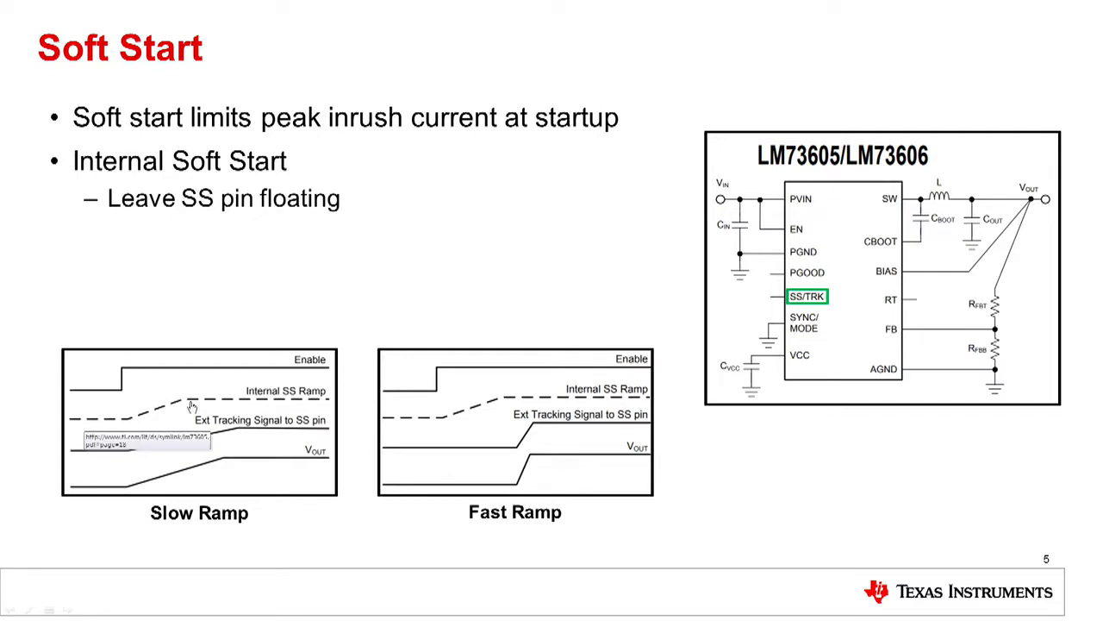
# Reveal the External Soft Start bullets about connecting a capacitor and rise-time.
pyautogui.press('Right')
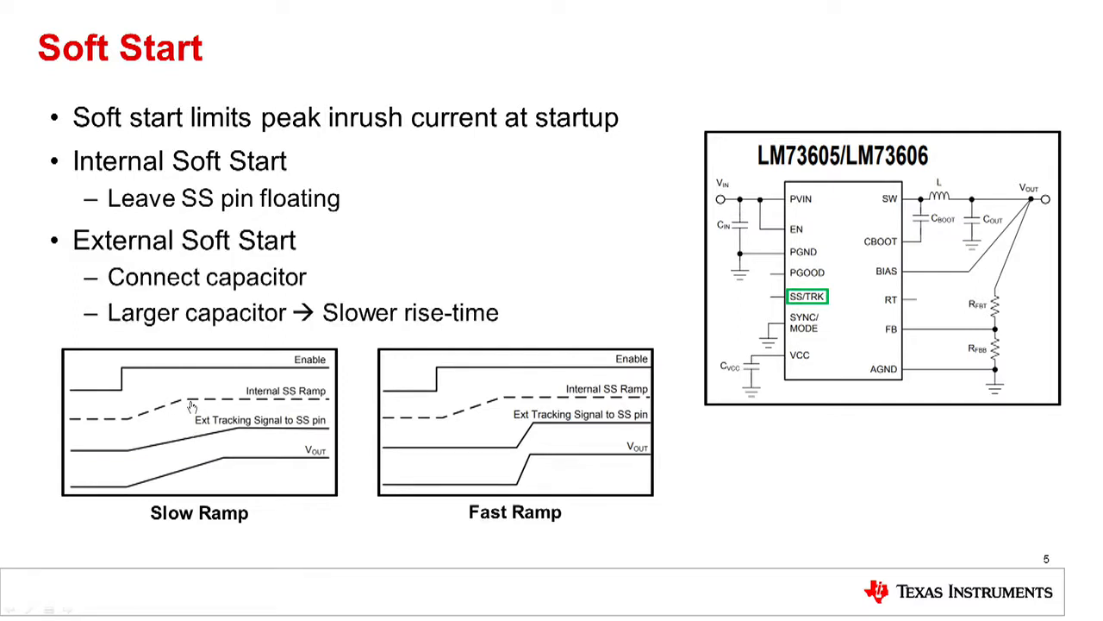
pyautogui.moveTo(811, 296)
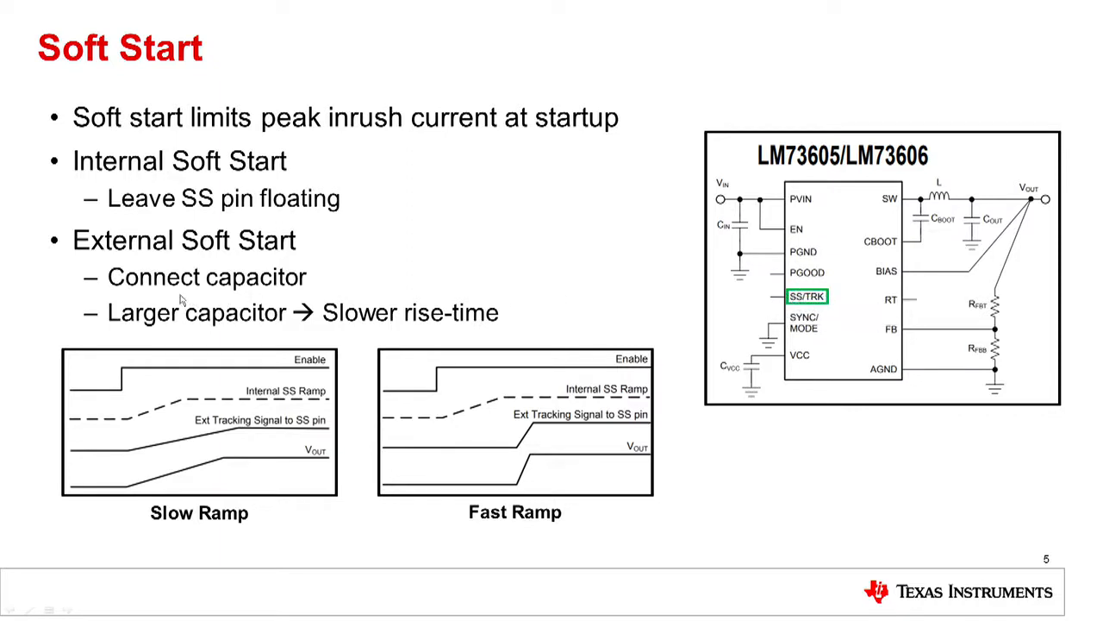
pyautogui.moveTo(238, 296)
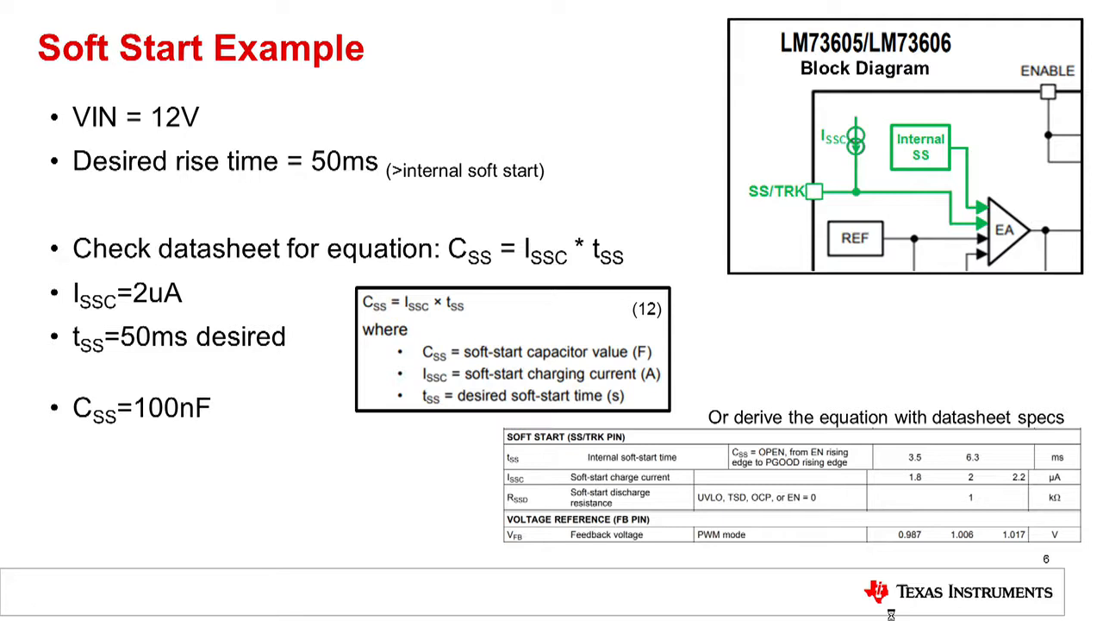
pyautogui.moveTo(697, 562)
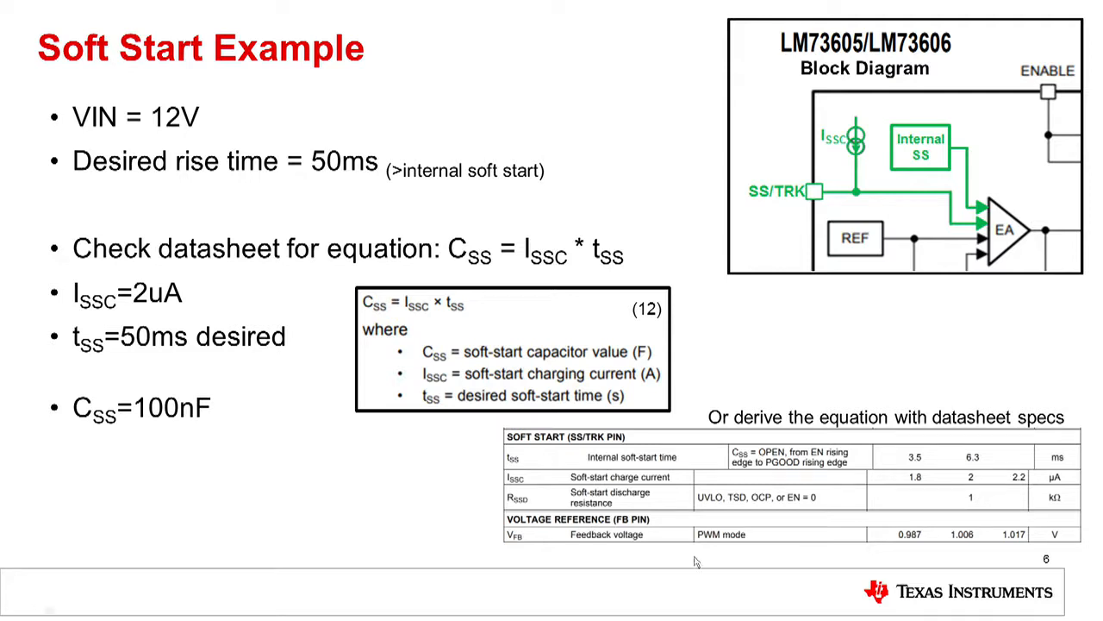
pyautogui.moveTo(789, 69)
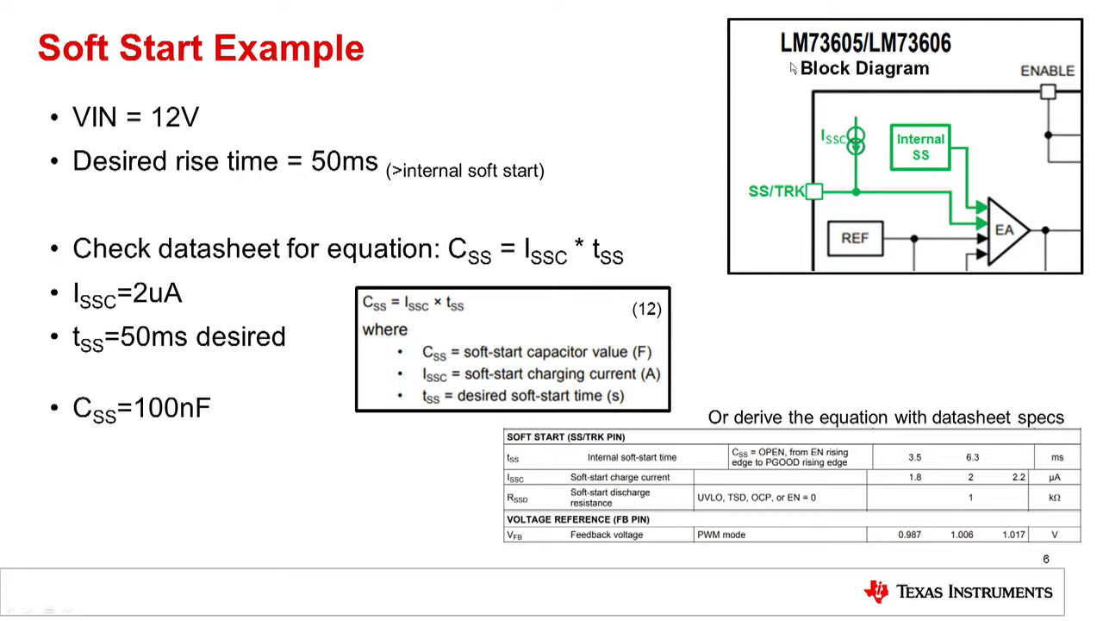
pyautogui.moveTo(841, 62)
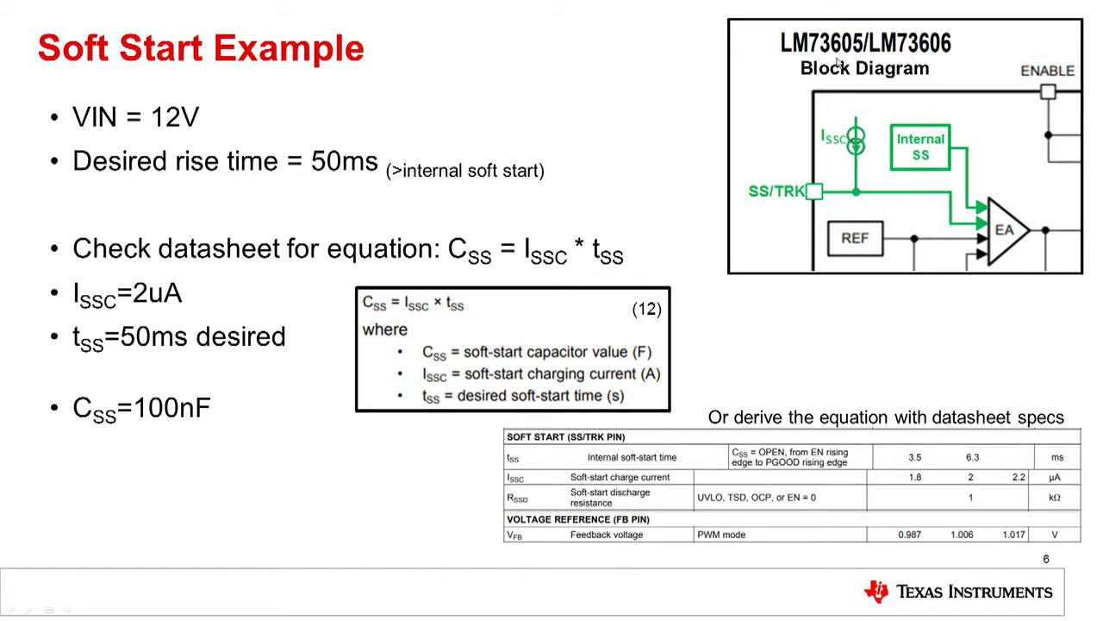
pyautogui.moveTo(428, 276)
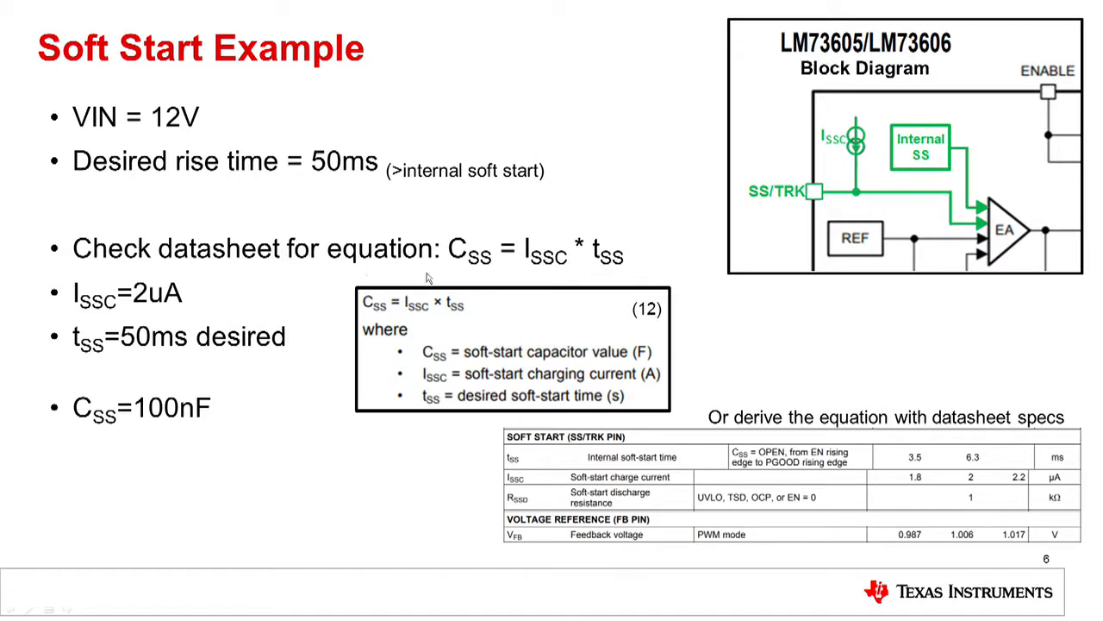
pyautogui.moveTo(459, 274)
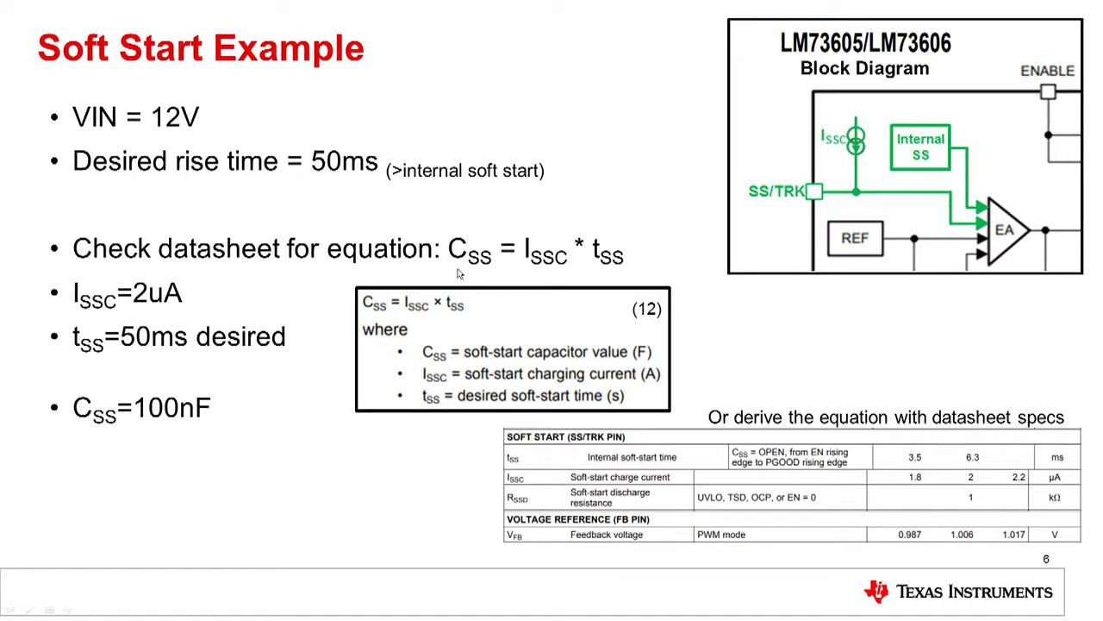
pyautogui.moveTo(531, 262)
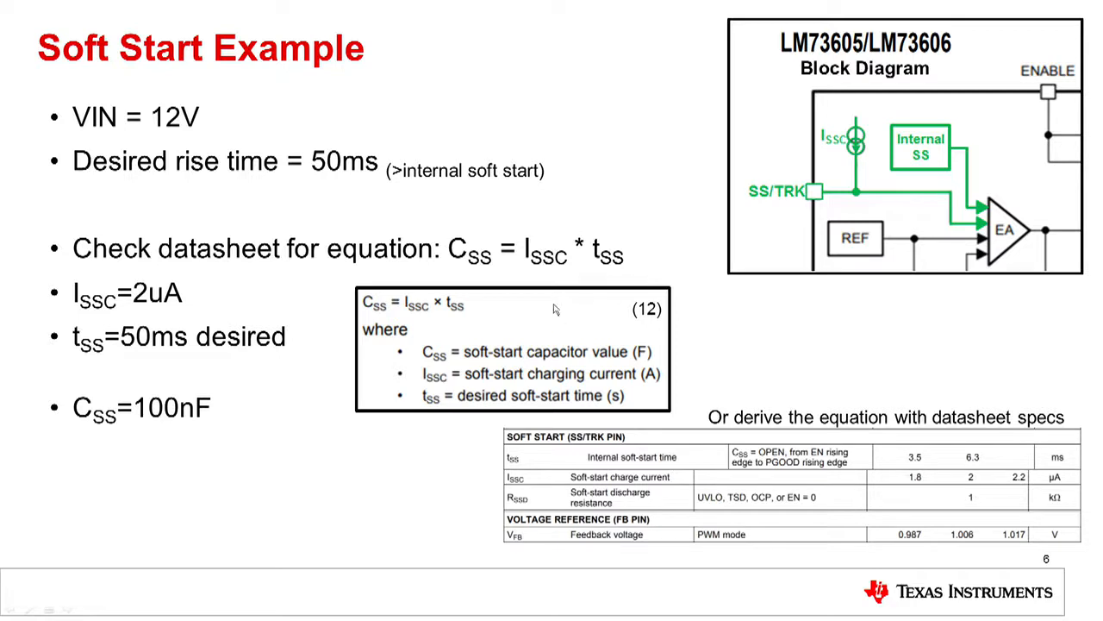
pyautogui.moveTo(545, 269)
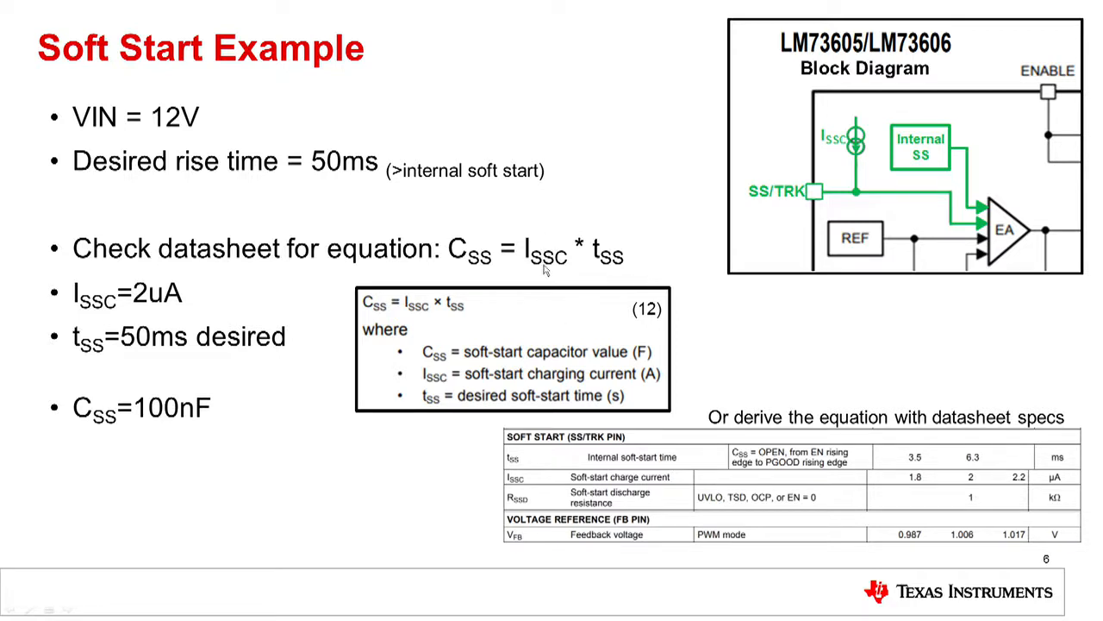
pyautogui.moveTo(527, 506)
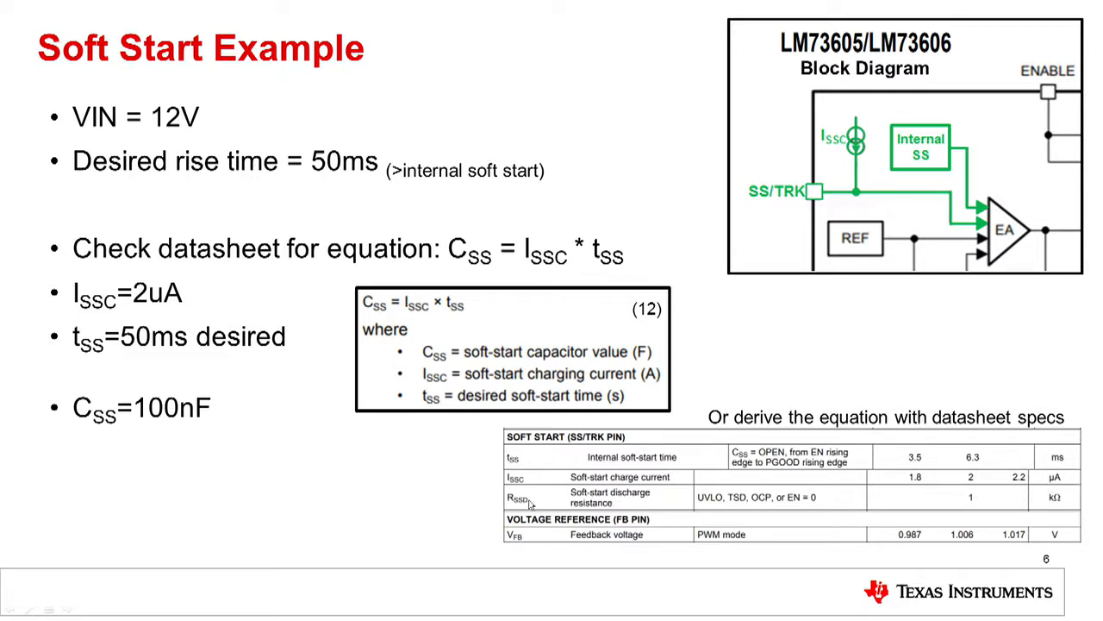
pyautogui.moveTo(641, 499)
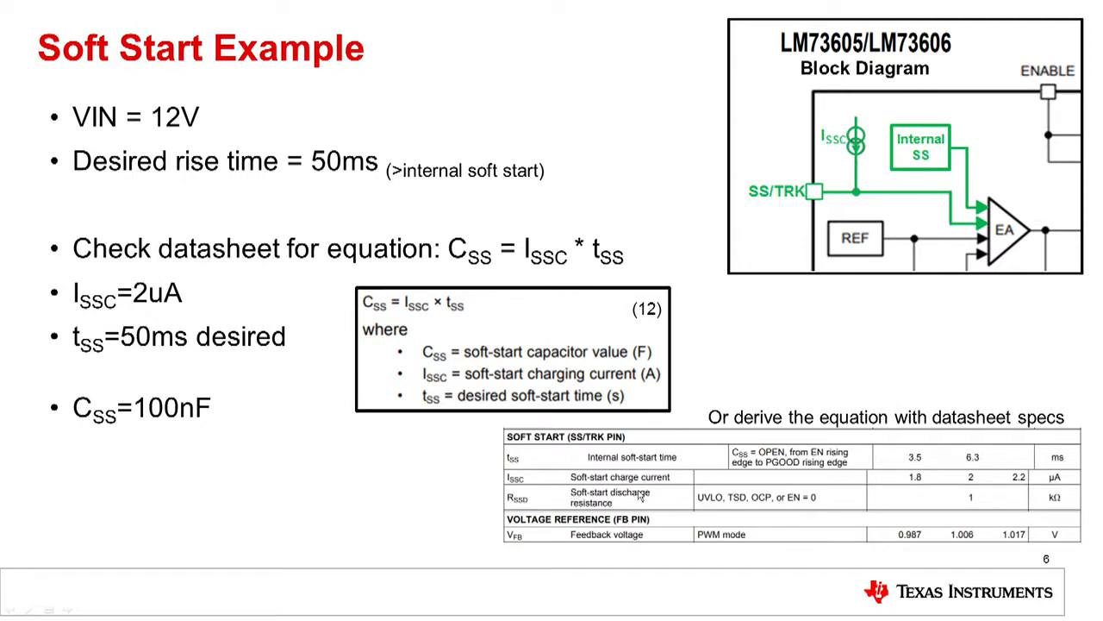
pyautogui.moveTo(614, 474)
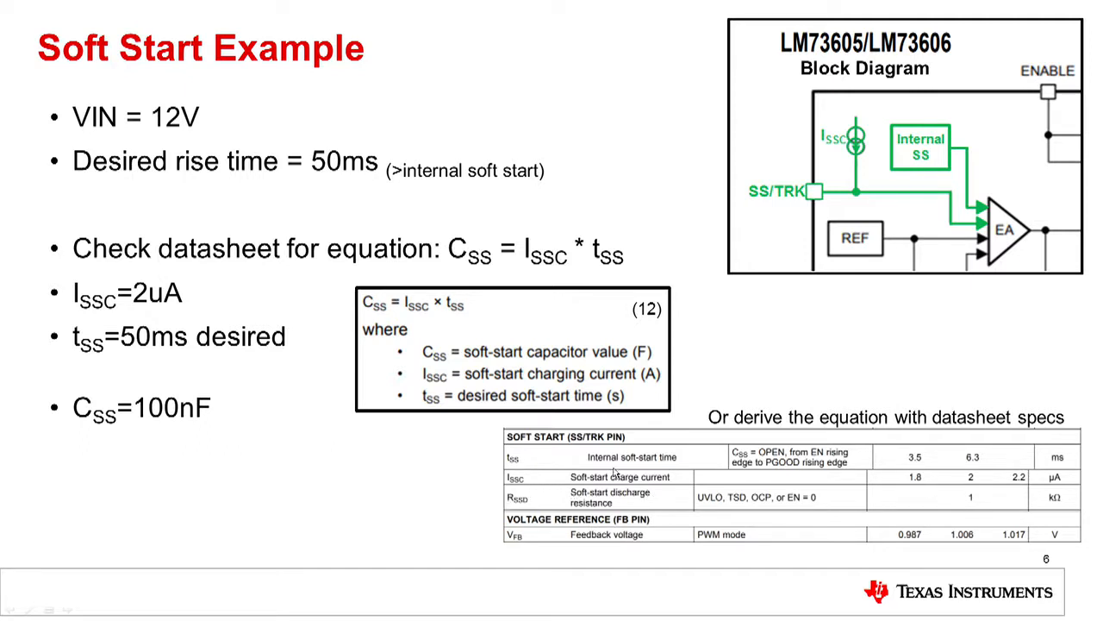
pyautogui.moveTo(539, 285)
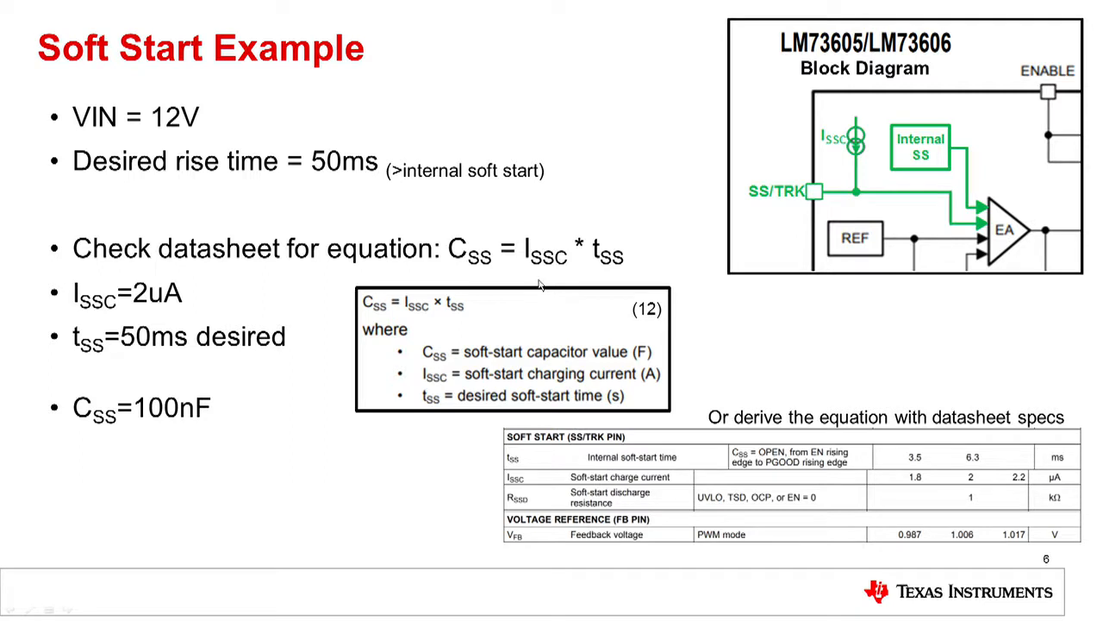
pyautogui.moveTo(121, 357)
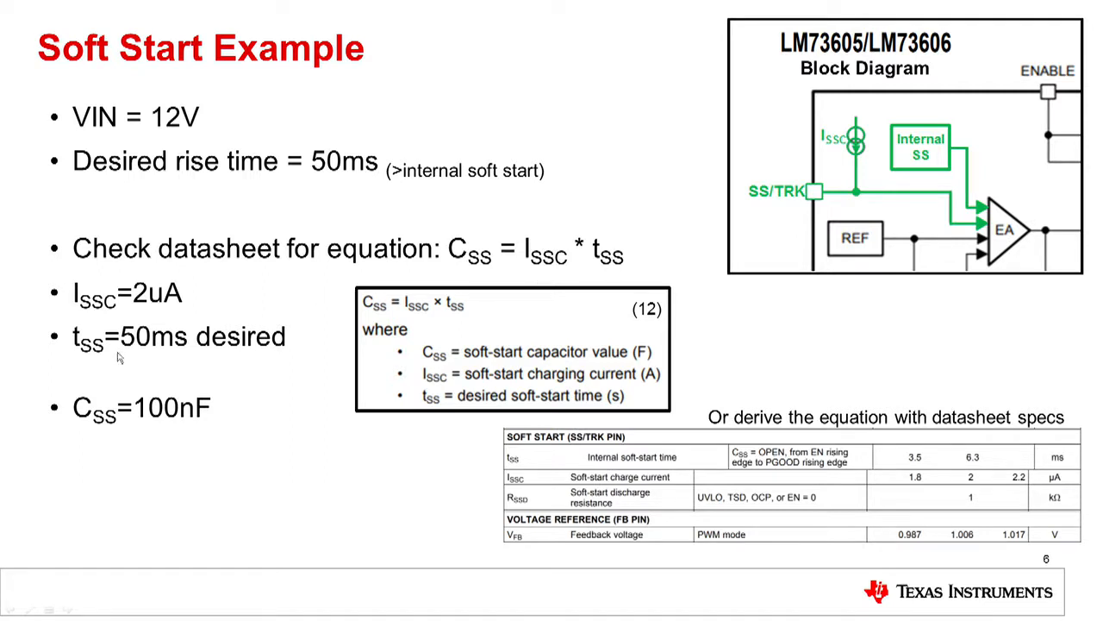
pyautogui.moveTo(126, 450)
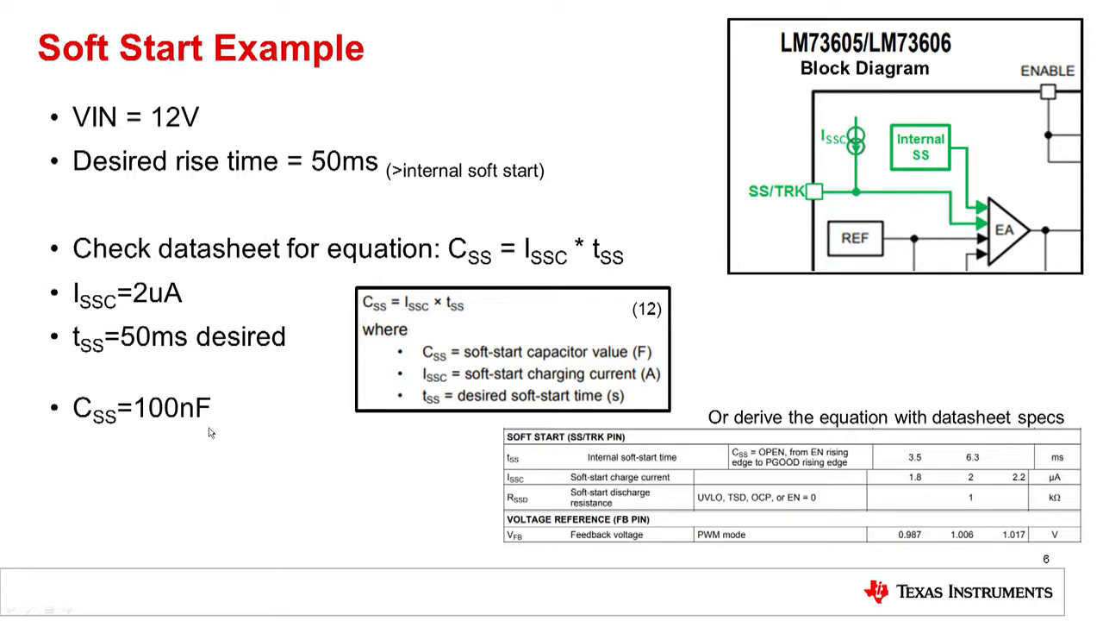
pyautogui.moveTo(147, 431)
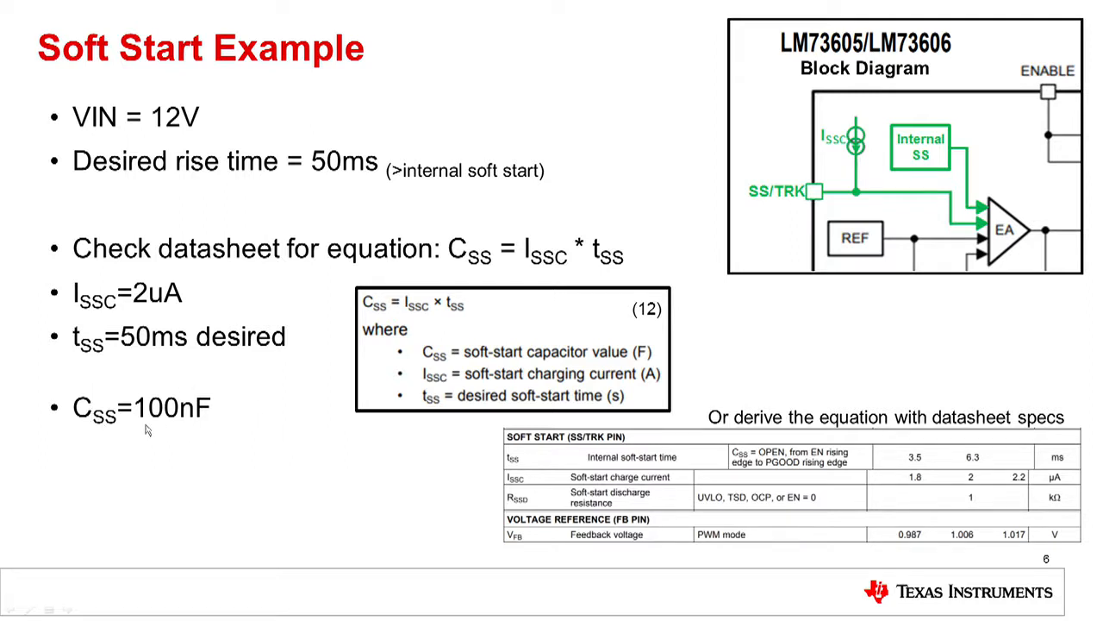
# Advance the slideshow to slide 7, RESET/PGOOD.
pyautogui.press('Right')
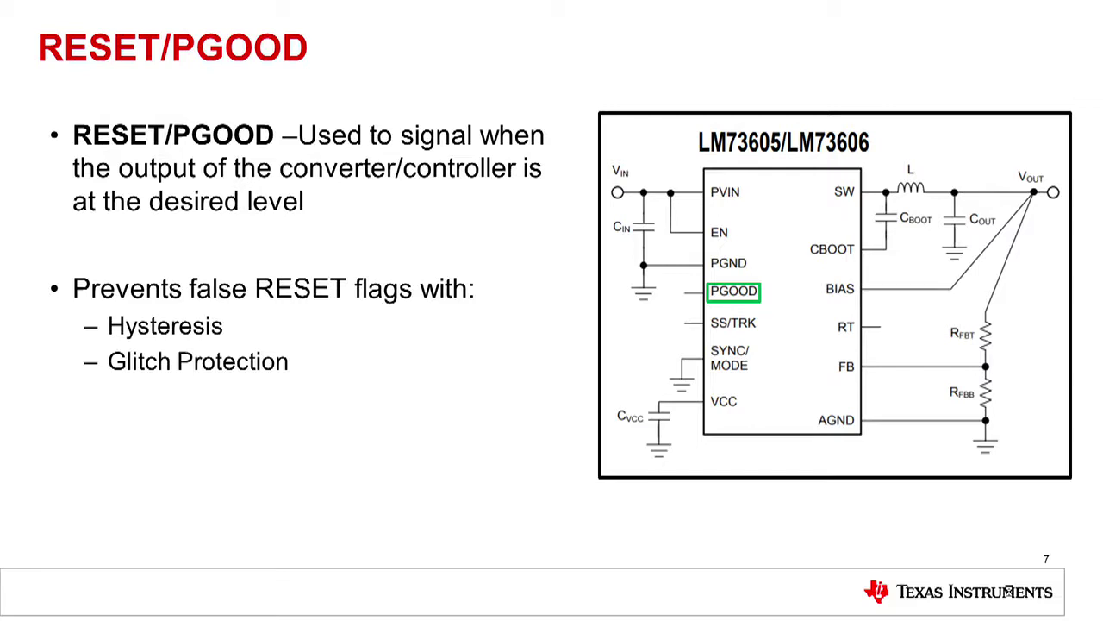
pyautogui.moveTo(979, 583)
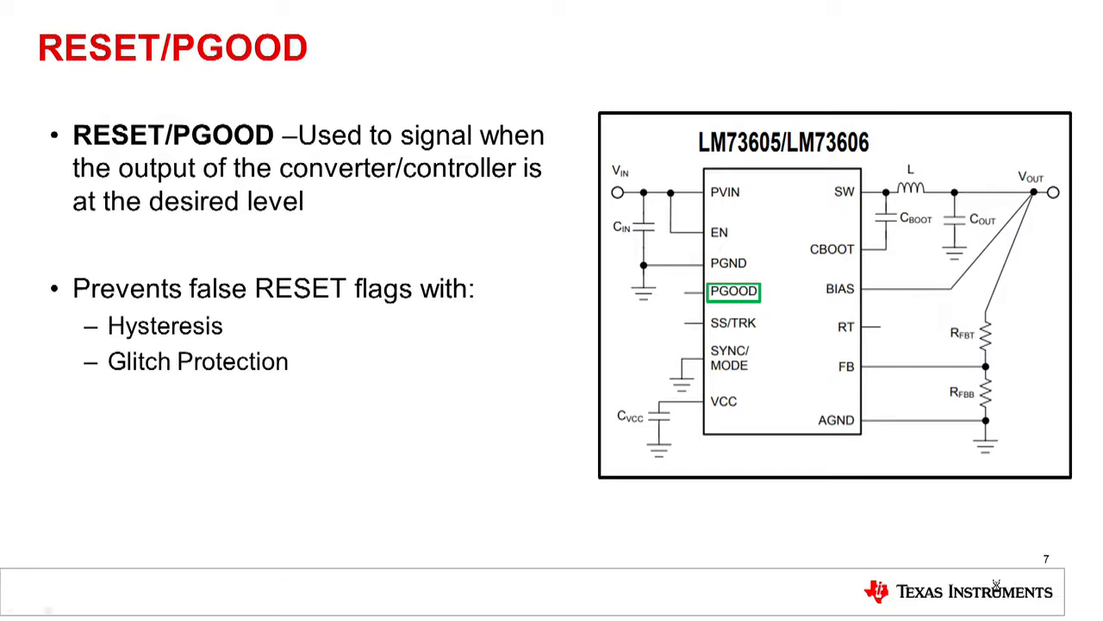